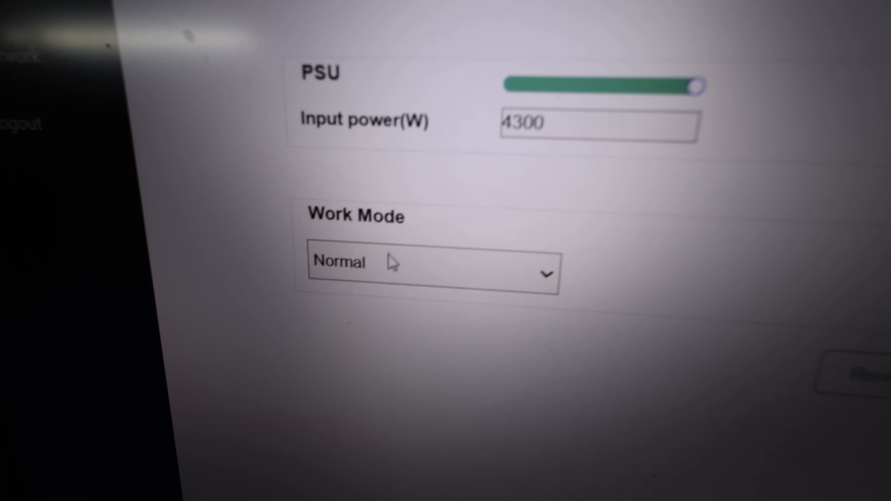
Show the dashboard with the three Mining-Dutch pools alive and tune status Coarse Tuning
click(429, 265)
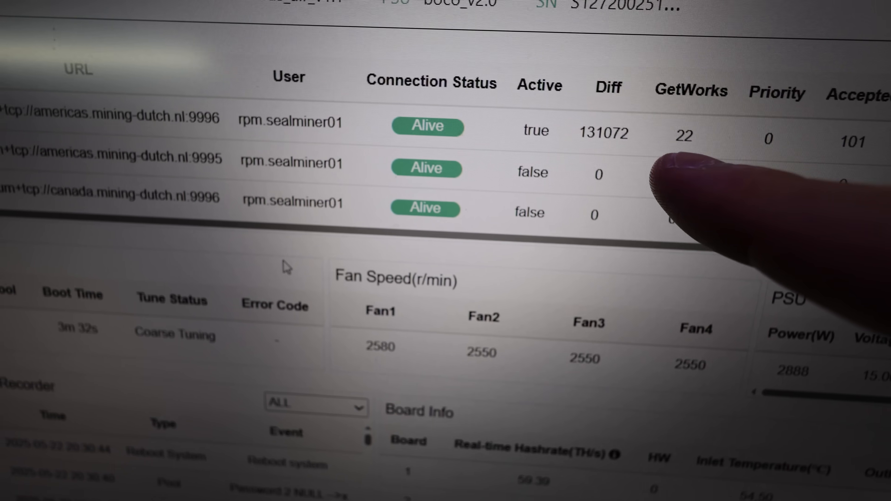
scroll(down, 3)
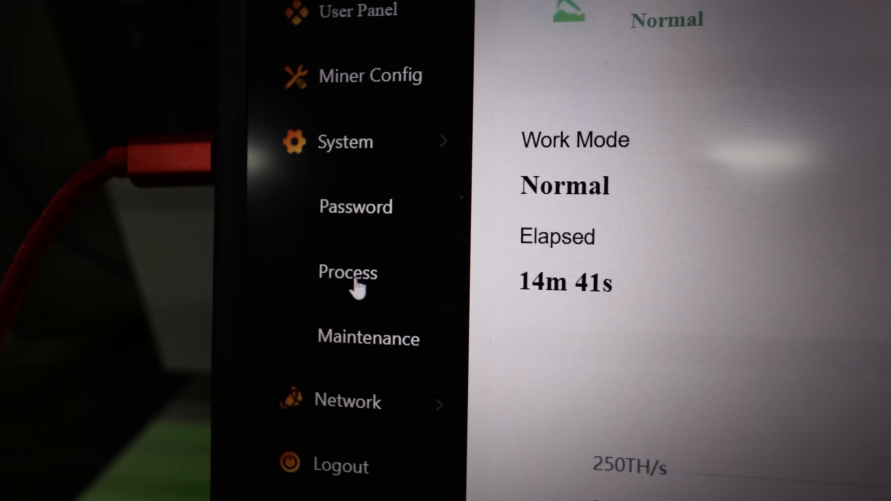
Visit the System Process and Maintenance pages, whose content stays blank
click(347, 273)
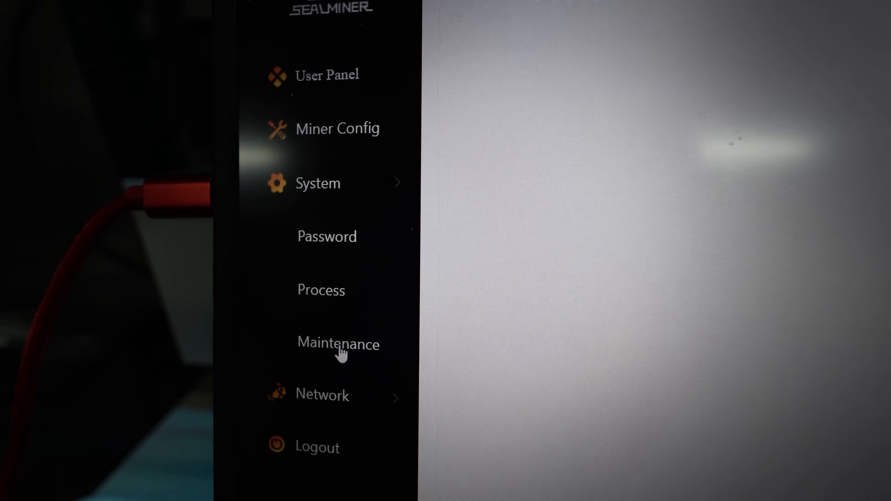
click(338, 344)
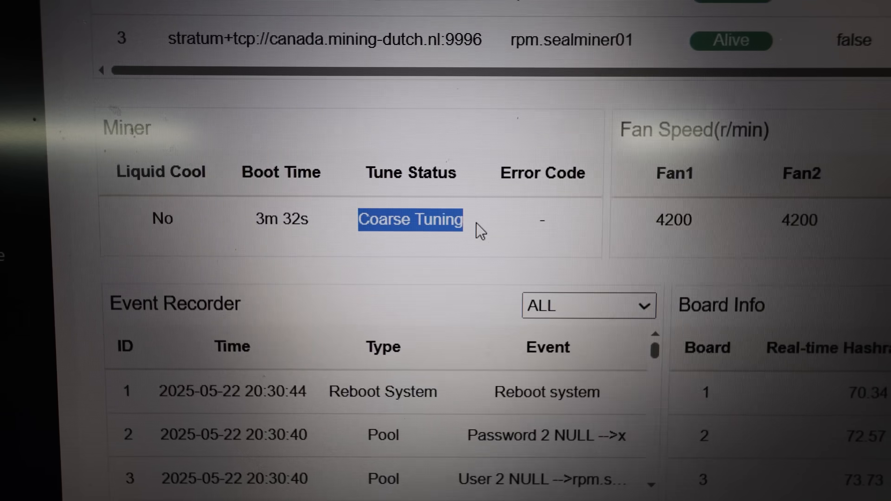
Scroll the dashboard to the Miner section still reading Coarse Tuning
scroll(down, 3)
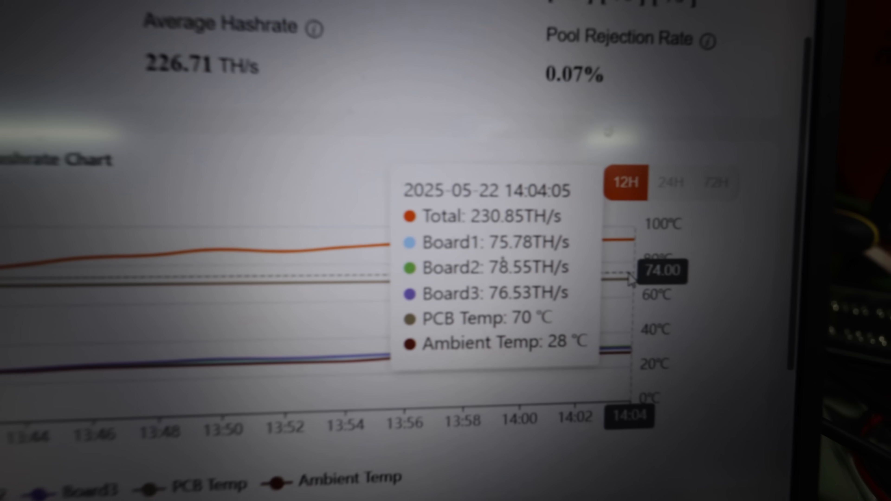
Scroll to the hashrate chart's 14:04 point totalling 230.85 TH/s
scroll(down, 3)
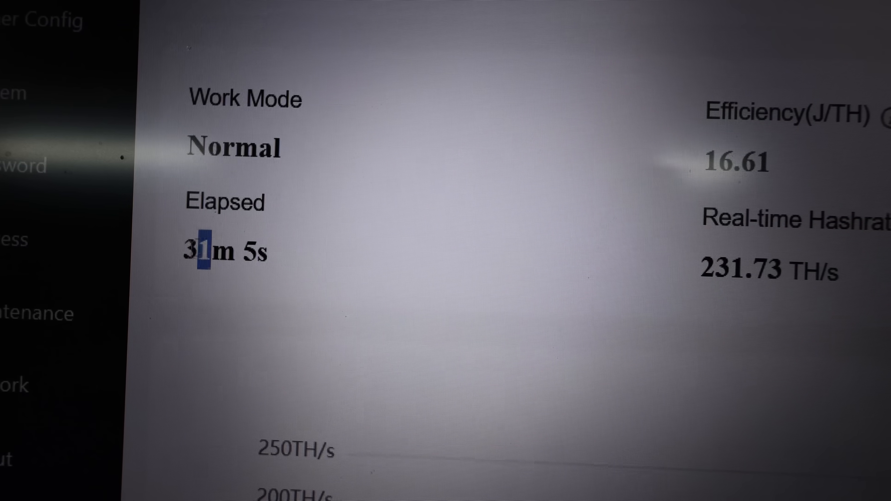
Scroll through Real-time Hashrate, Miner and Board Info showing Fine Tuning at 231.73 TH/s
scroll(down, 3)
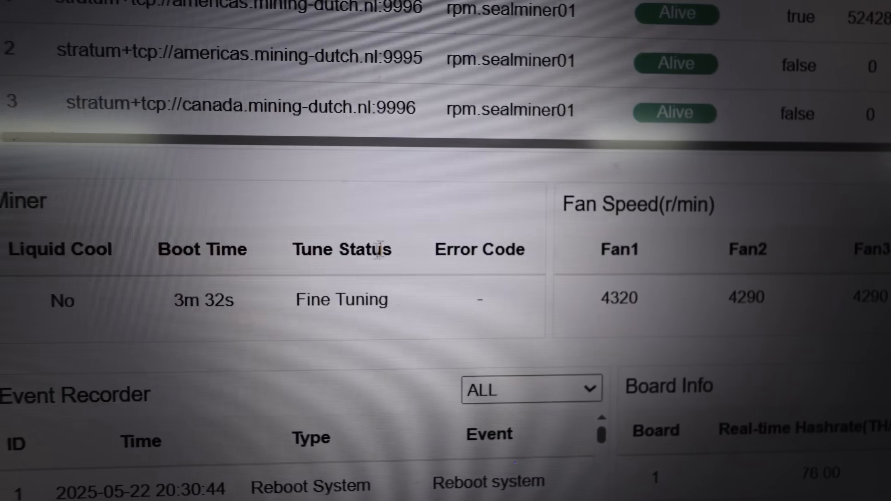
scroll(down, 3)
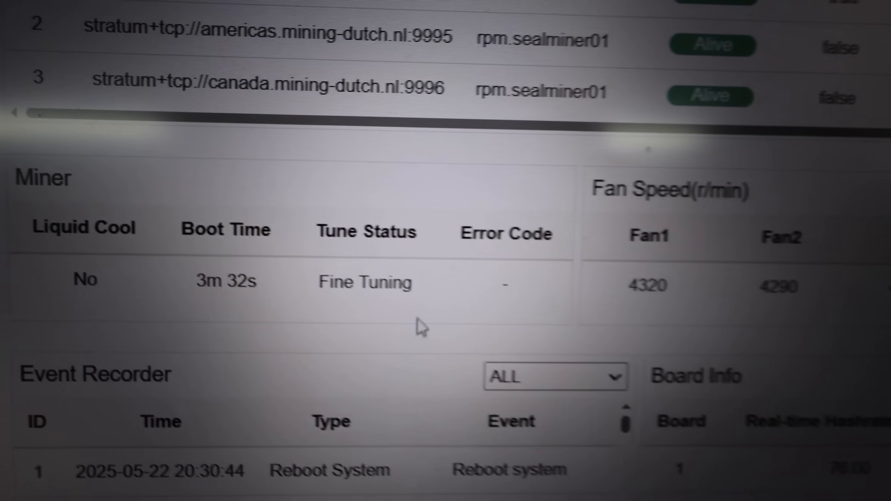
scroll(down, 3)
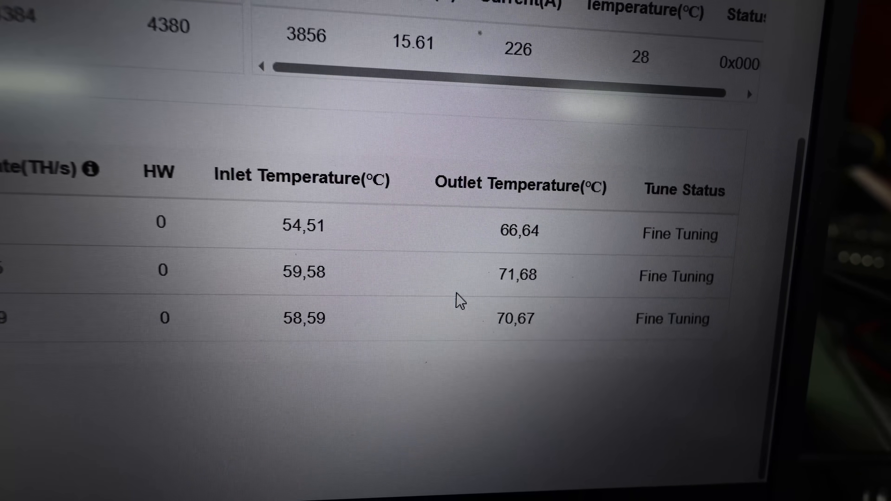
scroll(down, 3)
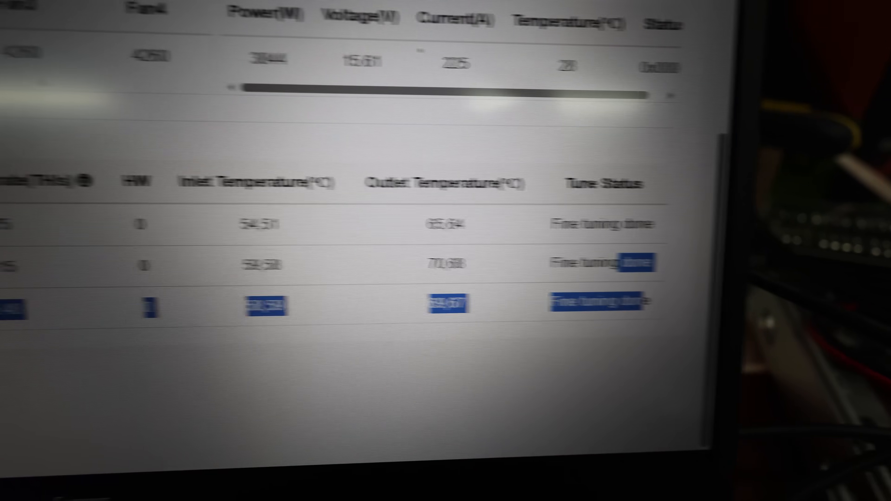
Scroll to the Board Info table with all three boards at Fine tuning done
scroll(down, 3)
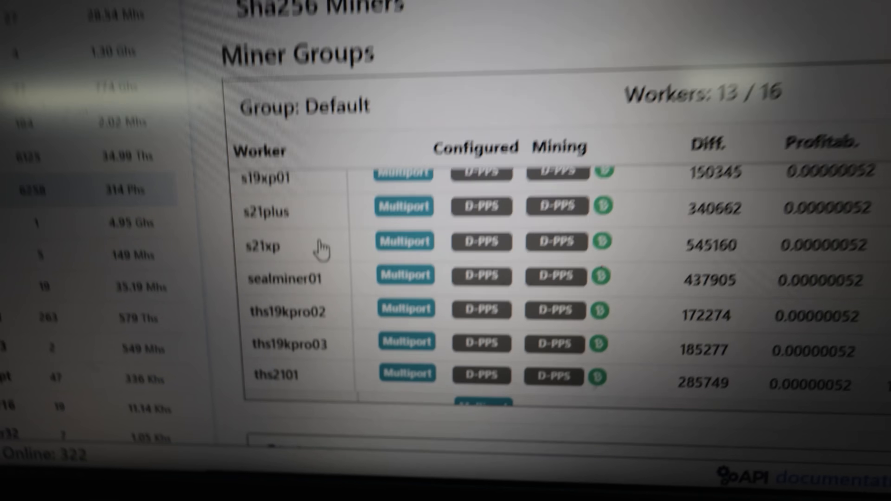
Scroll the Mining-Dutch Default group worker list to the sealminer01 entry mining D-PPS
scroll(down, 3)
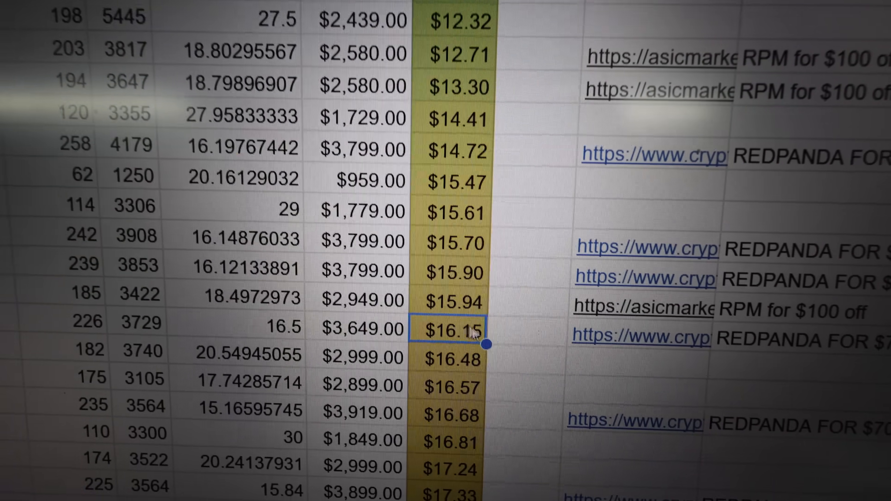
Scroll the price-per-TH column to the 226 TH, $3,649 unit at $16.15
scroll(down, 3)
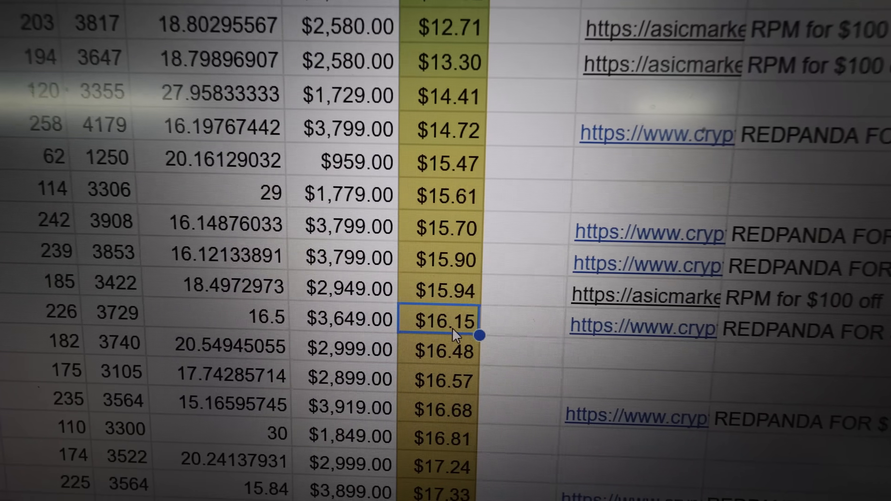